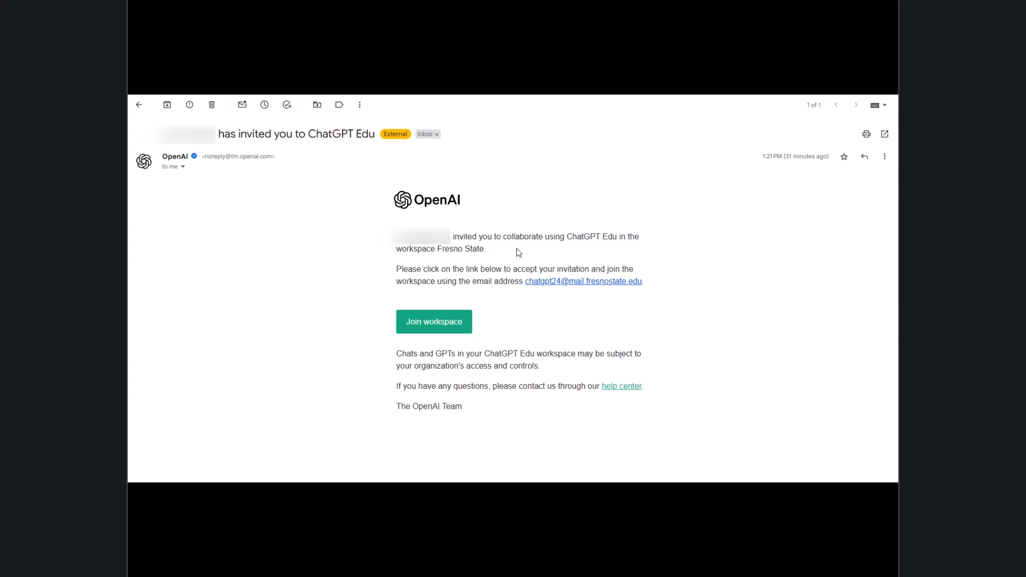
Follow the Join workspace link in the OpenAI invitation email to ChatGPT's get-started page.
left_click(434, 321)
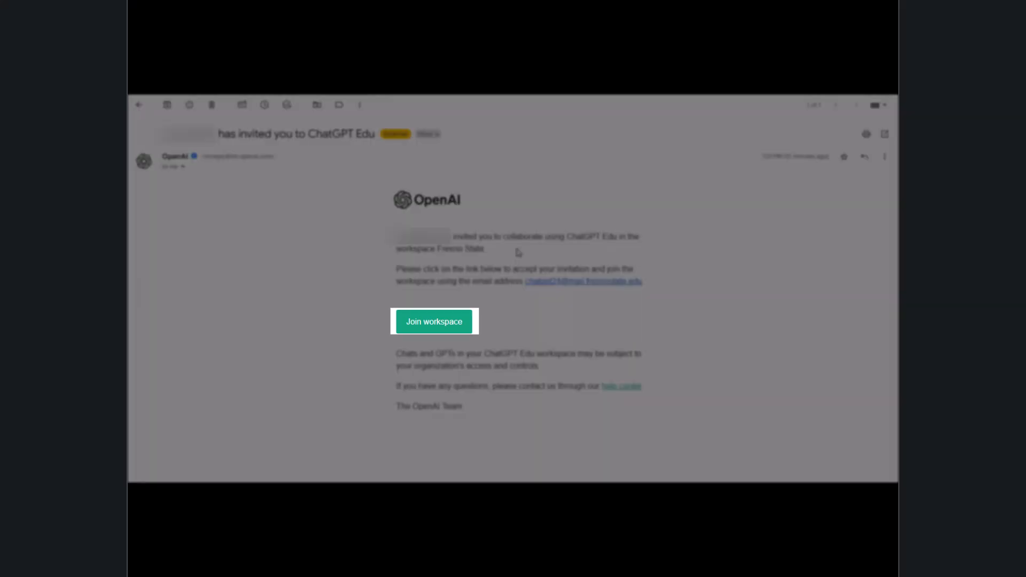
left_click(434, 322)
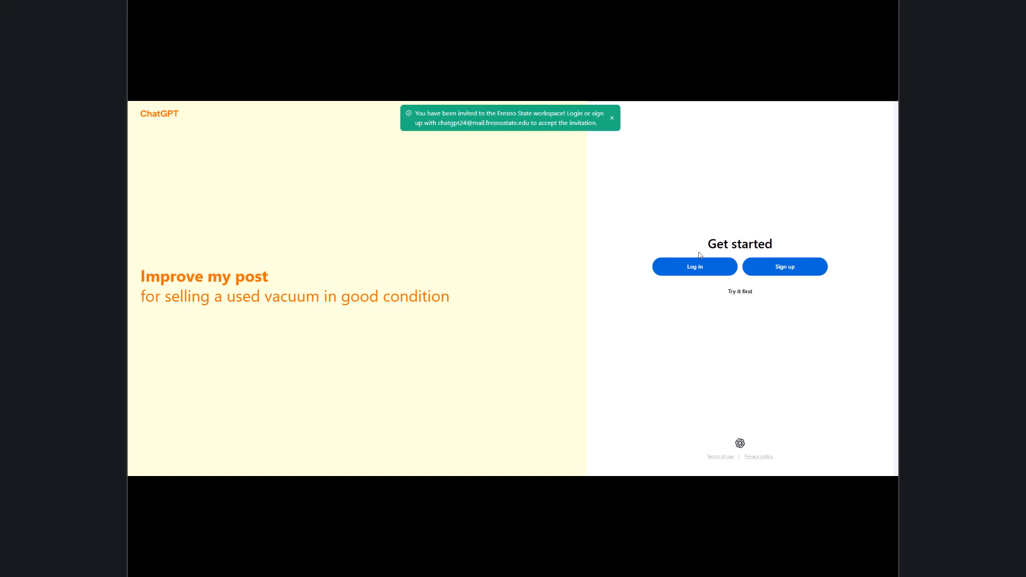
Start ChatGPT log-in and submit the pre-filled university email address.
left_click(694, 266)
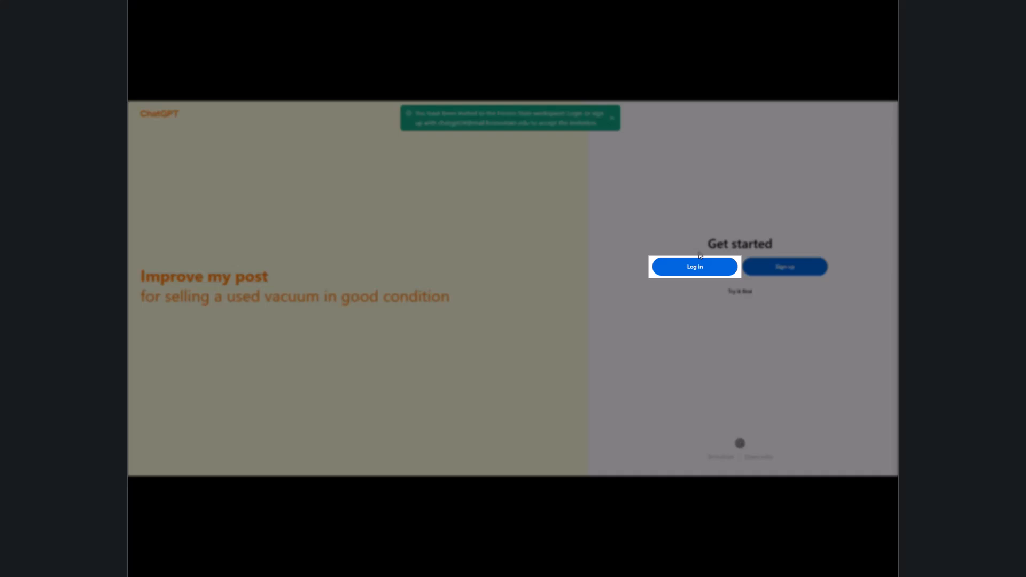
left_click(693, 267)
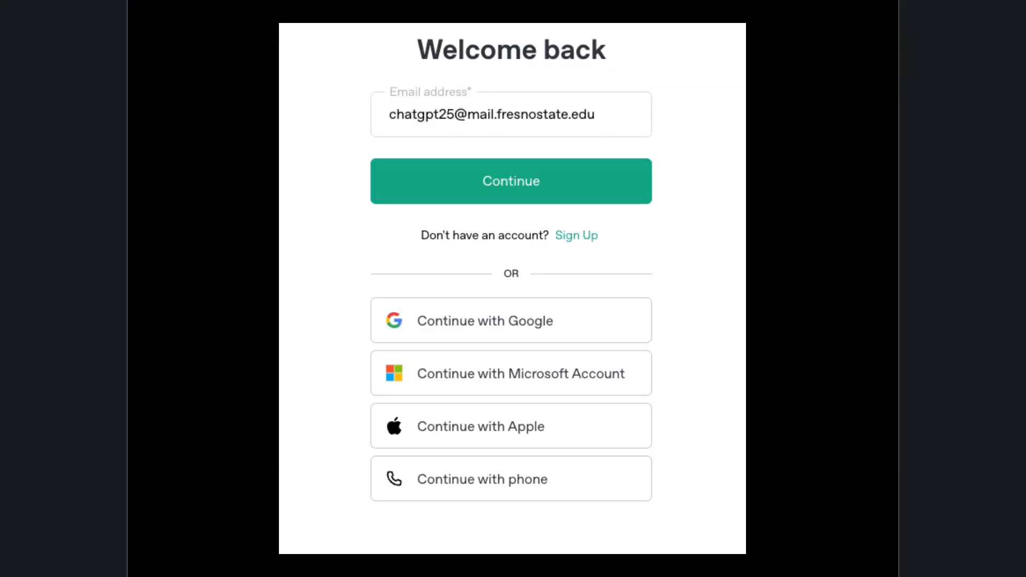
left_click(510, 181)
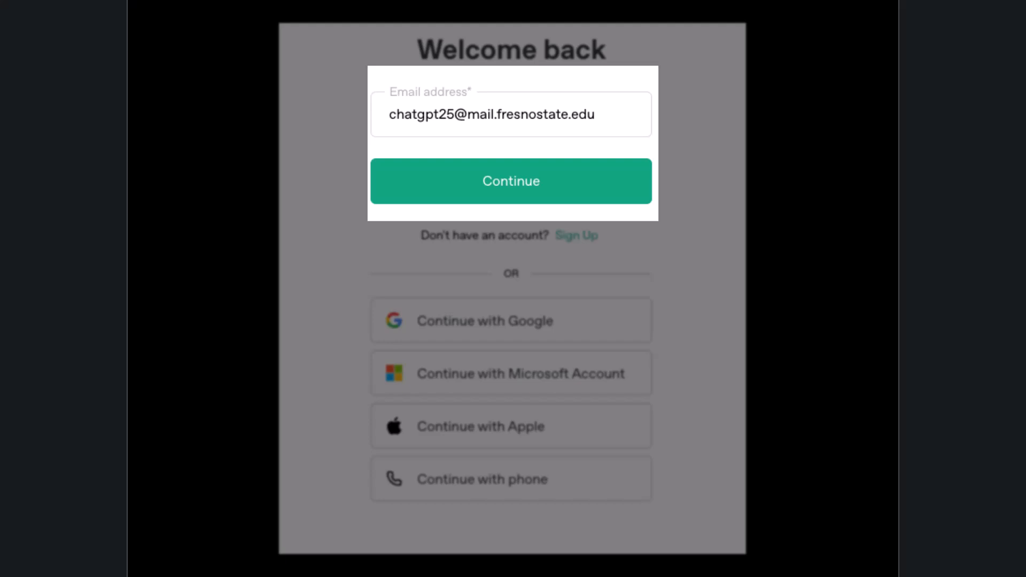
left_click(509, 181)
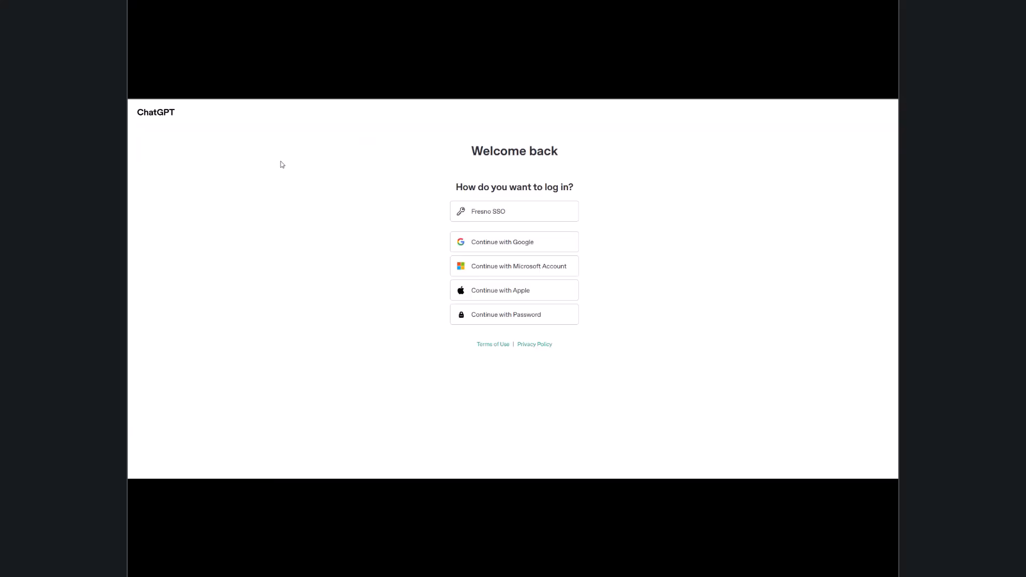
Sign in with the Fresno SSO option on the Welcome back page.
left_click(514, 210)
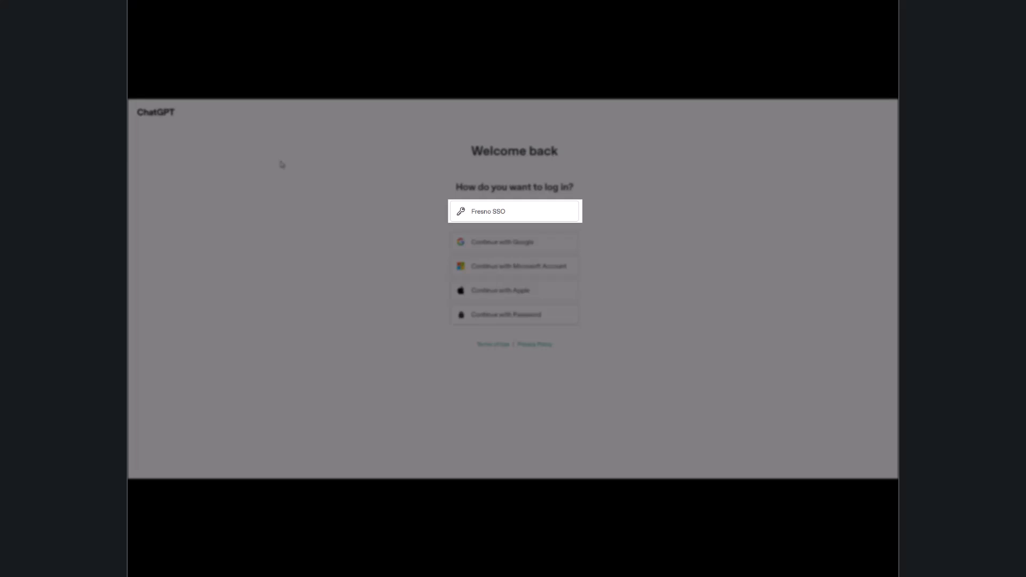
left_click(514, 210)
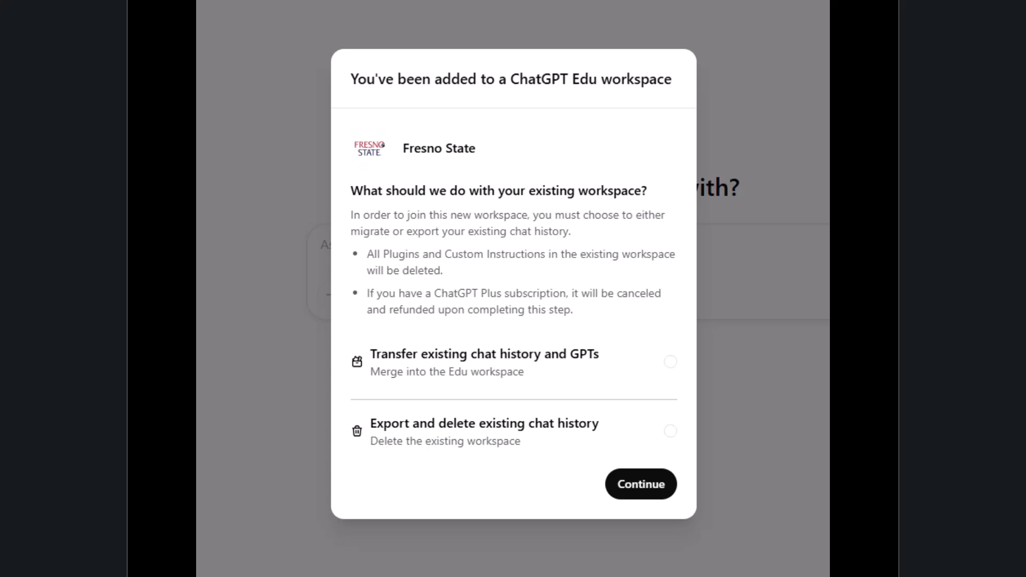
Transfer existing chat history and GPTs, dismiss the welcome message, and skip the role question.
left_click(513, 361)
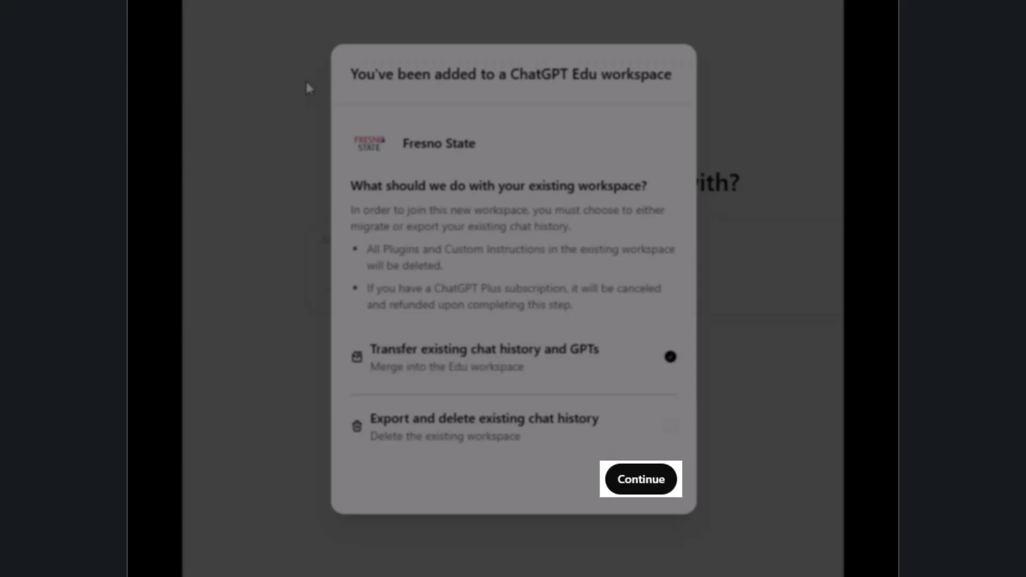
left_click(639, 479)
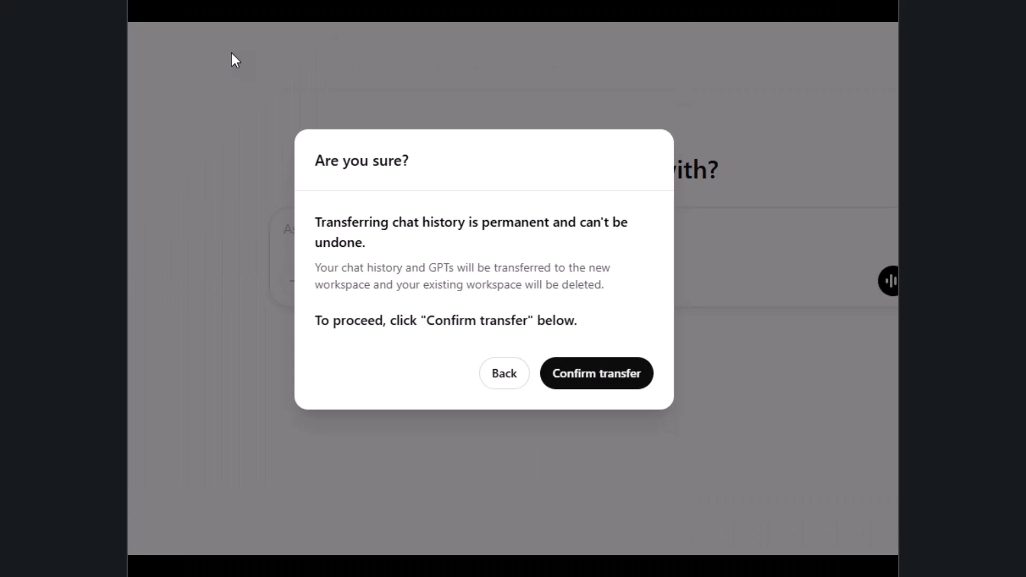
left_click(595, 373)
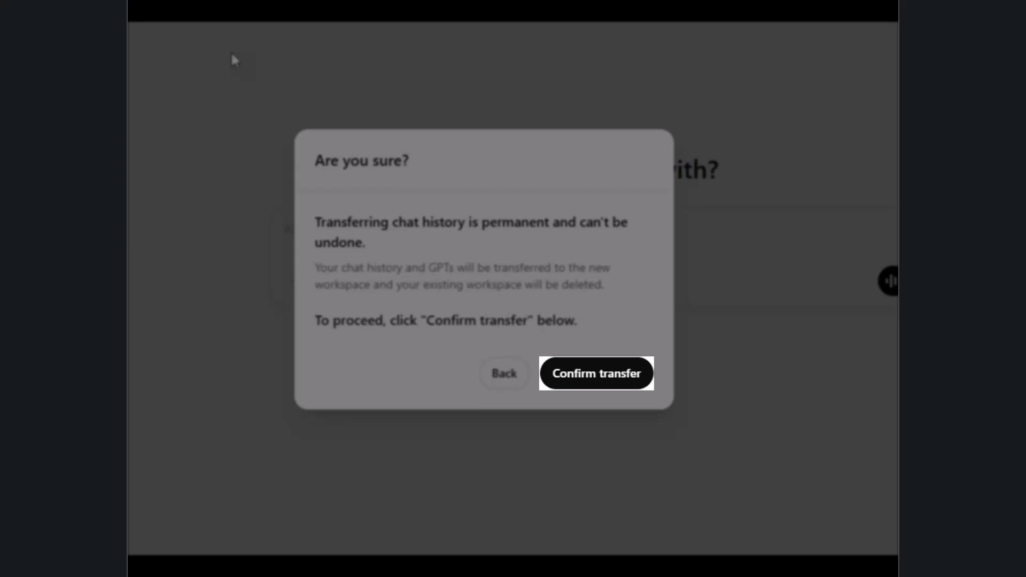
left_click(595, 373)
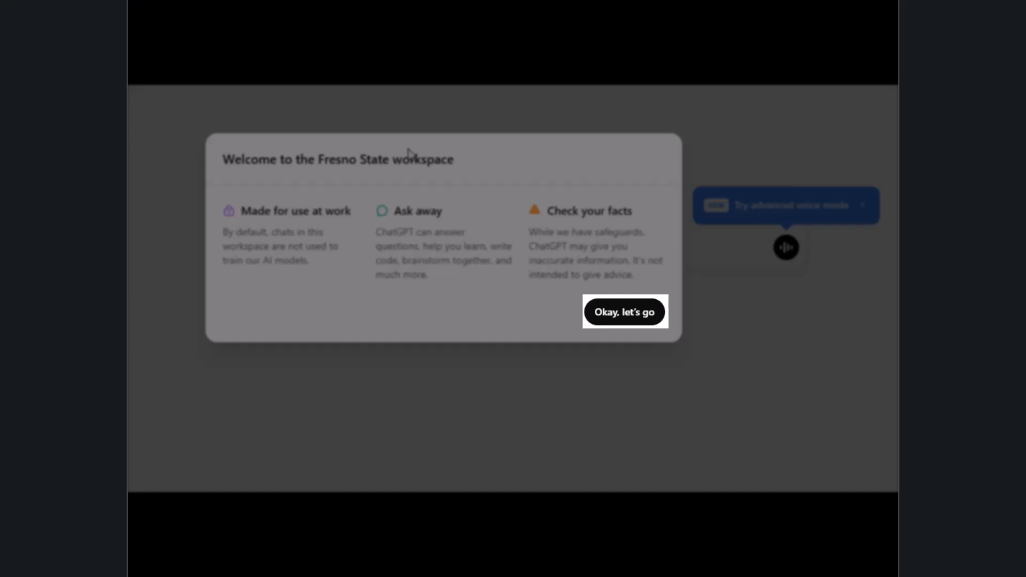
left_click(623, 312)
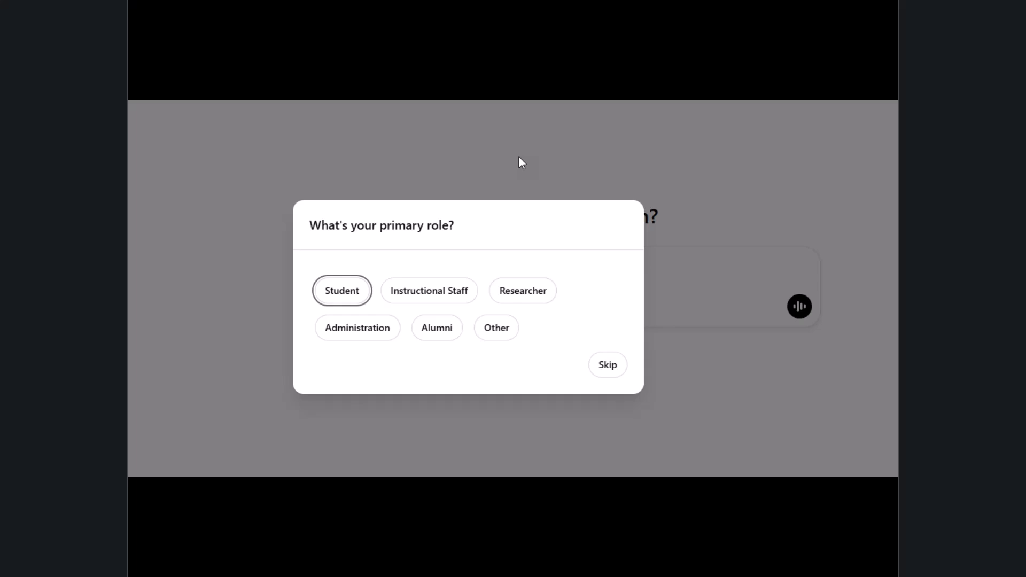
left_click(607, 365)
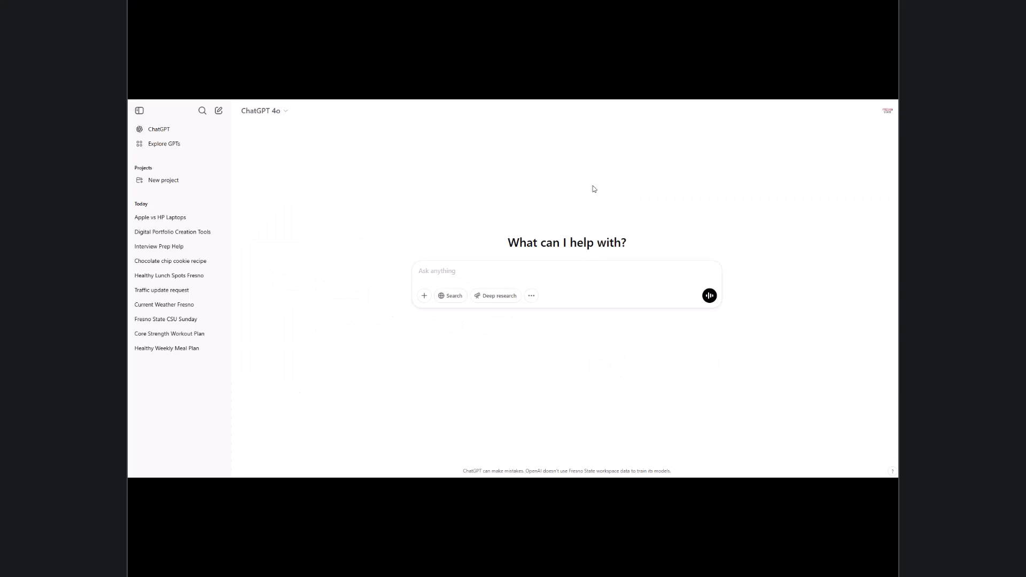